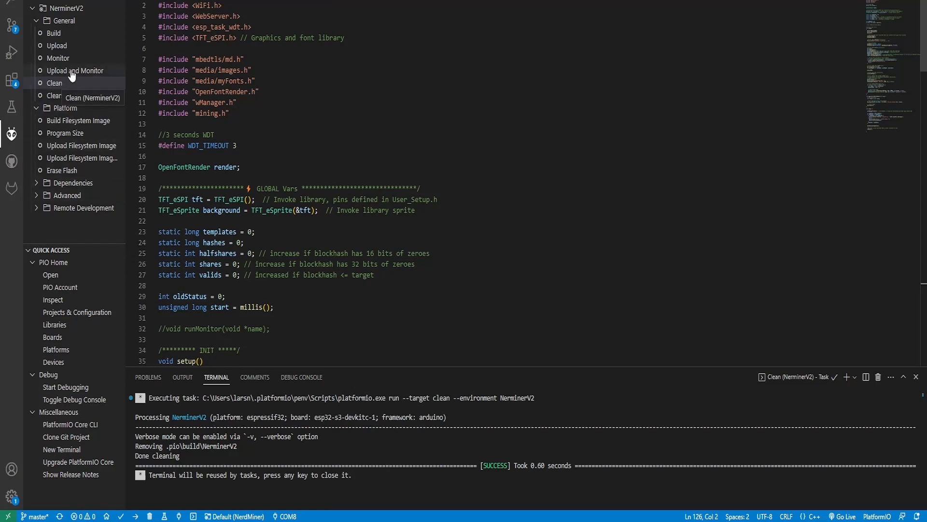
Build the NerdMinerV2 firmware, confirming COM8 as the serial port and dismissing the task notice.
{"action": "left_click", "coordinate": [54, 33]}
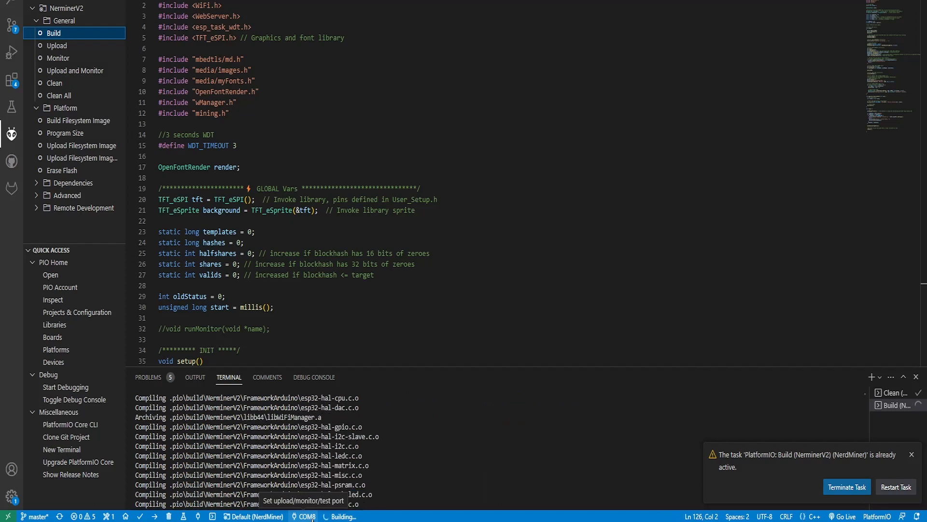
{"action": "left_click", "coordinate": [307, 515]}
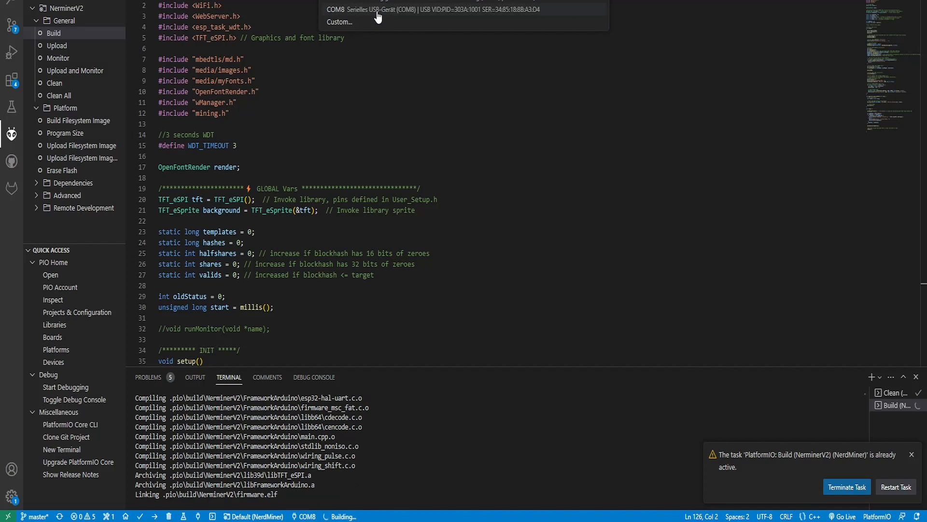
{"action": "mouse_move", "coordinate": [391, 80]}
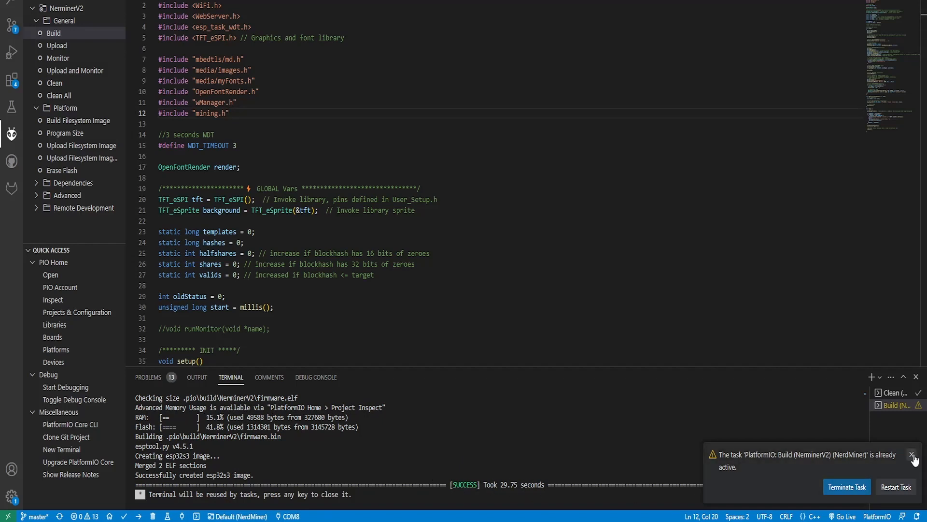
{"action": "left_click", "coordinate": [913, 457]}
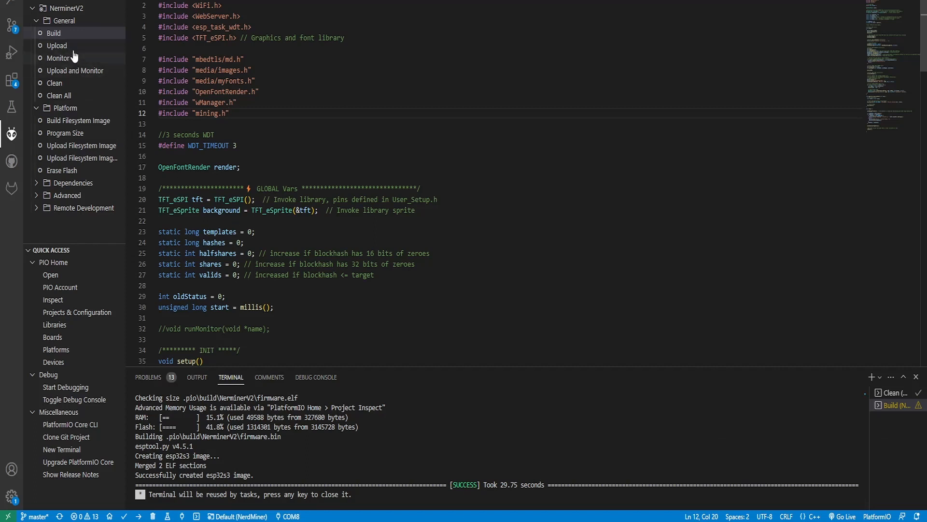
Upload the freshly built firmware to the ESP32 board.
{"action": "left_click", "coordinate": [56, 46]}
{"action": "type", "text": "192"}
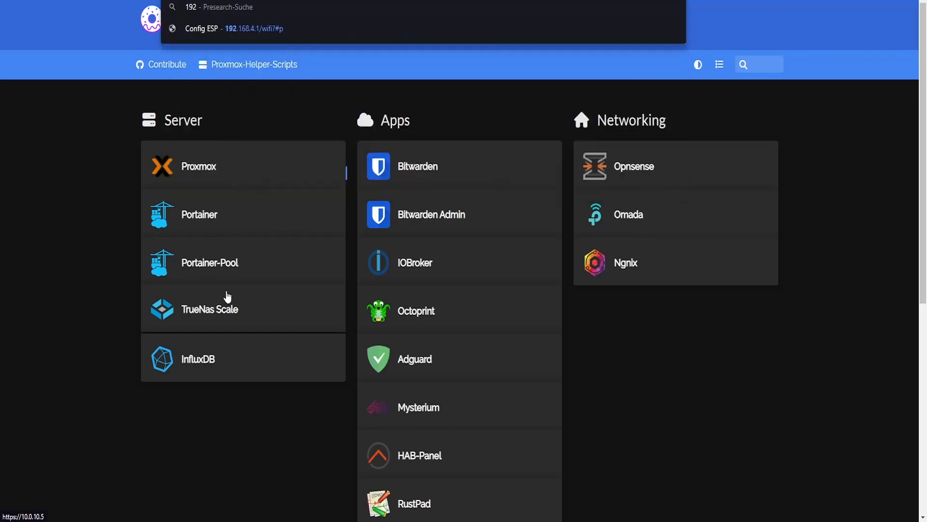
Go to 192.168.4.1 and bring up the Configure WiFi form on the NerdMinerAP page.
{"action": "type", "text": ".1"}
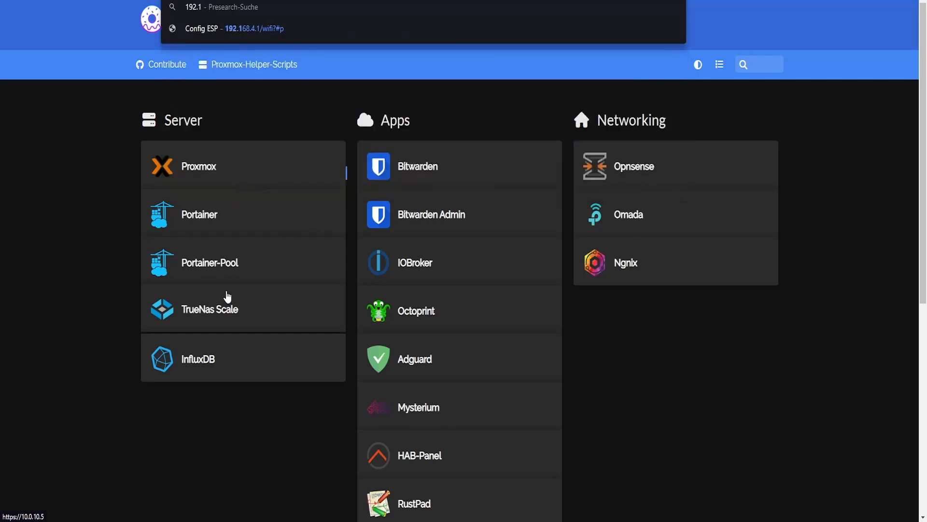
{"action": "left_click", "coordinate": [234, 28]}
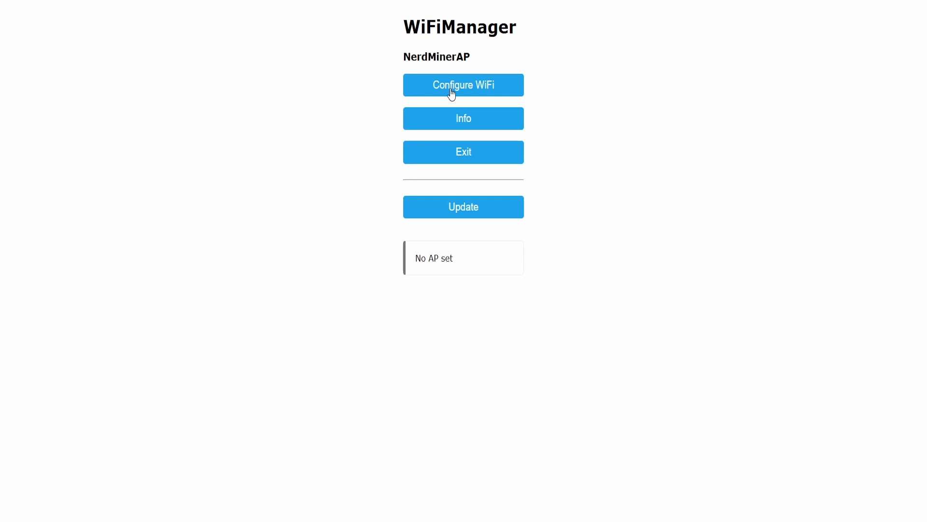
{"action": "mouse_move", "coordinate": [465, 95]}
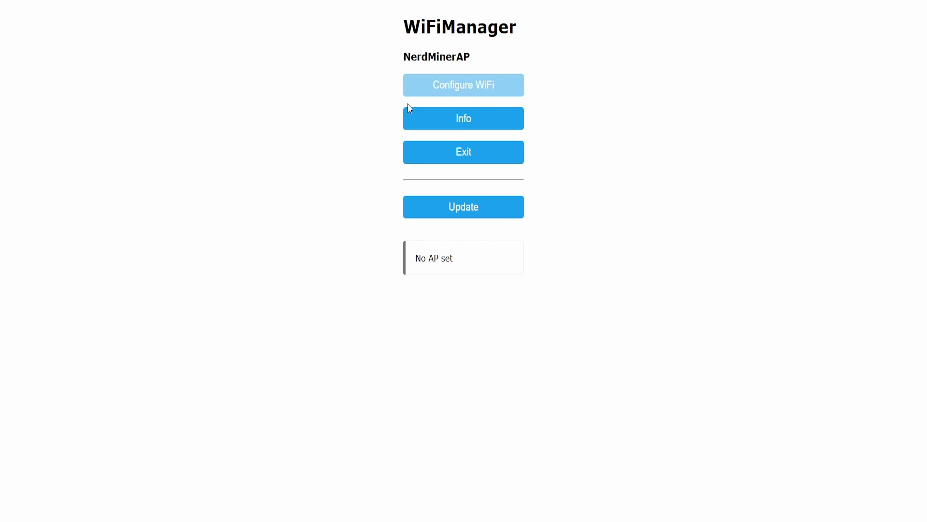
{"action": "left_click", "coordinate": [463, 85]}
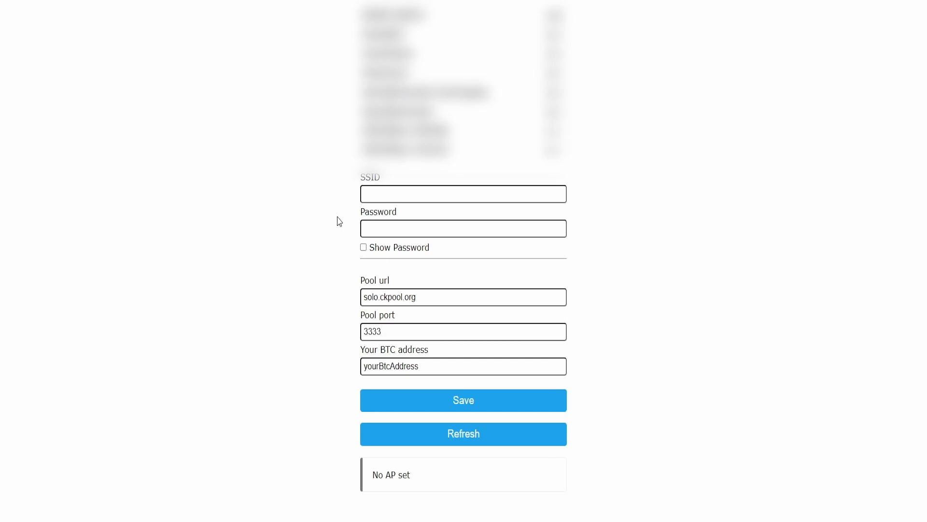
{"action": "mouse_move", "coordinate": [354, 230]}
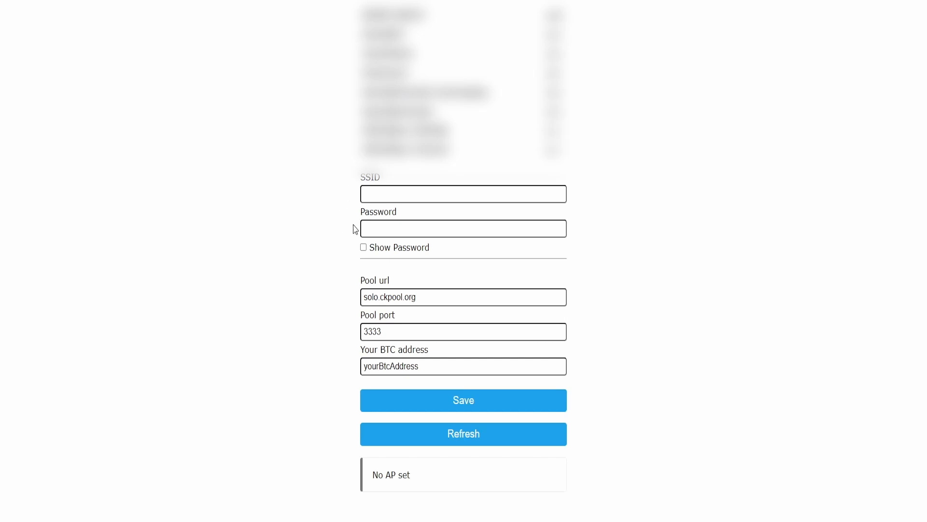
{"action": "mouse_move", "coordinate": [248, 230]}
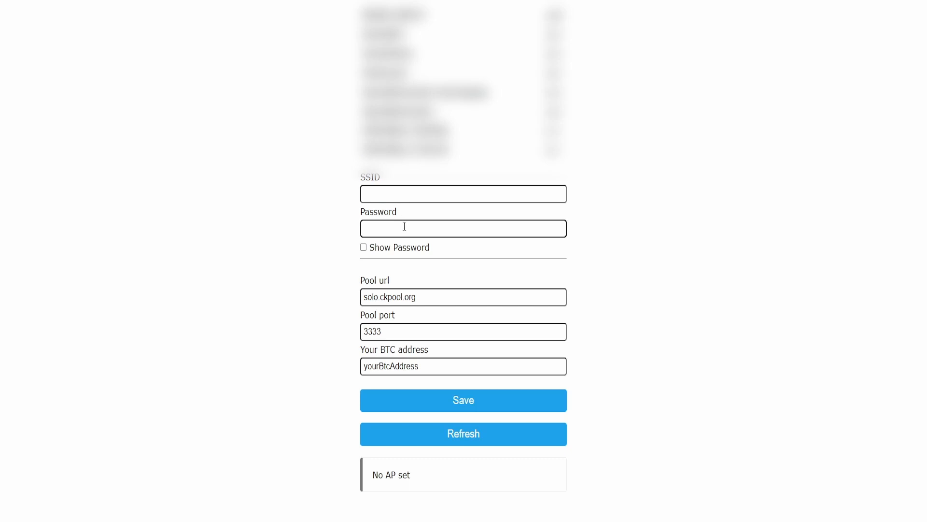
{"action": "left_click", "coordinate": [463, 297]}
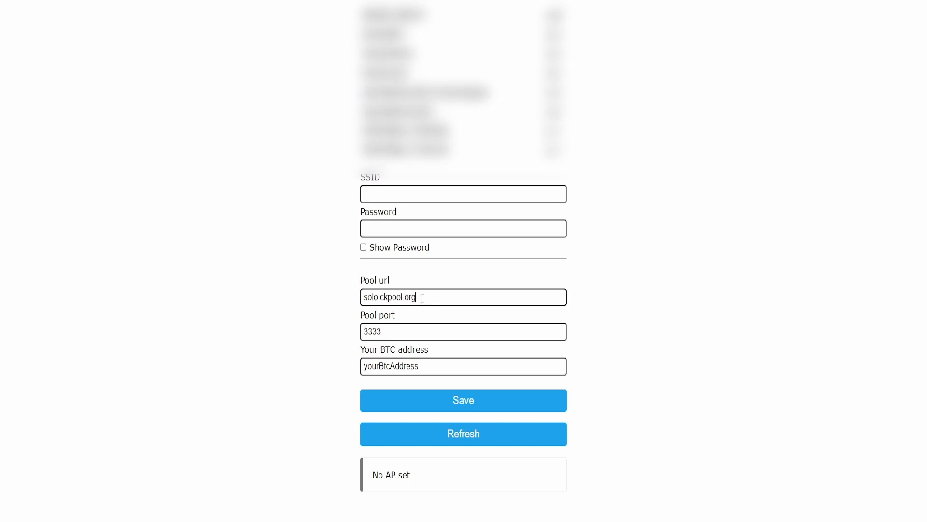
{"action": "mouse_move", "coordinate": [318, 349]}
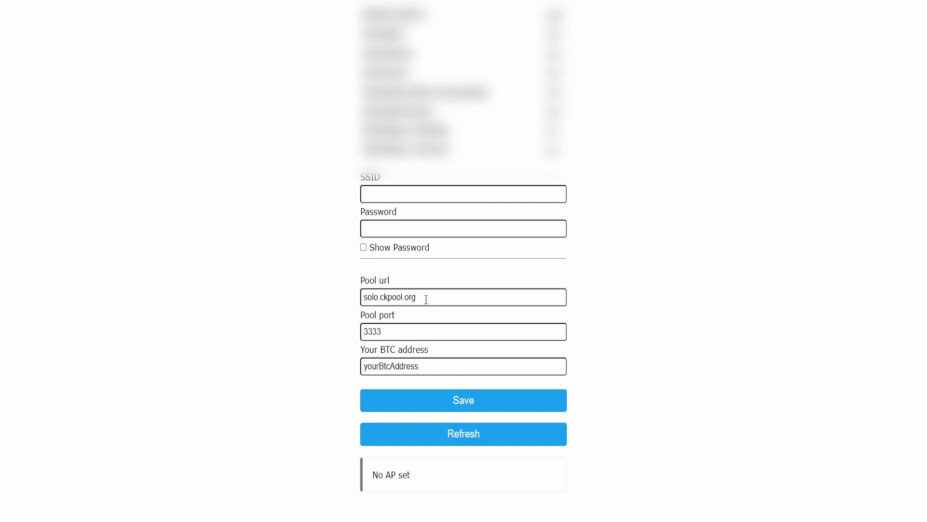
{"action": "mouse_move", "coordinate": [325, 338]}
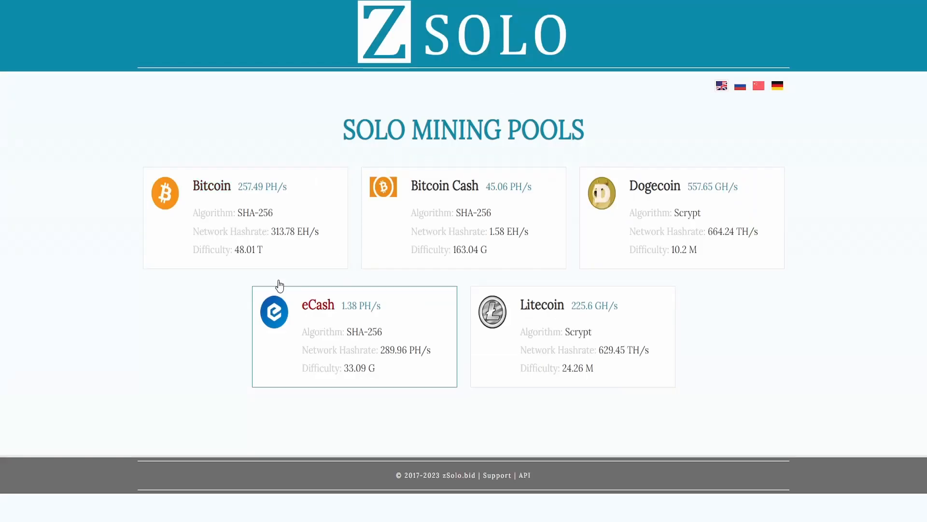
{"action": "mouse_move", "coordinate": [150, 96]}
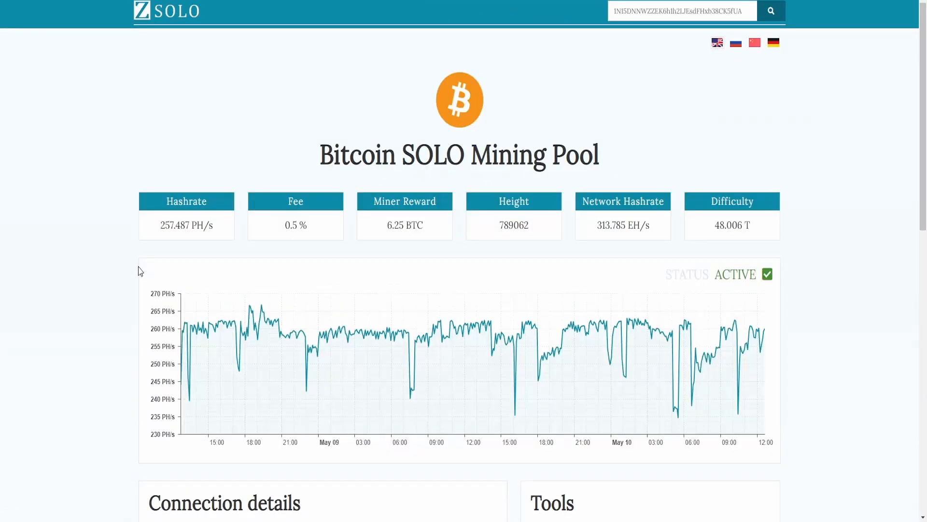
Select the Norm Diff stratum address btc.zsolo.bid:6057 under Connection details.
{"action": "scroll", "scroll_direction": "down", "scroll_amount": 3}
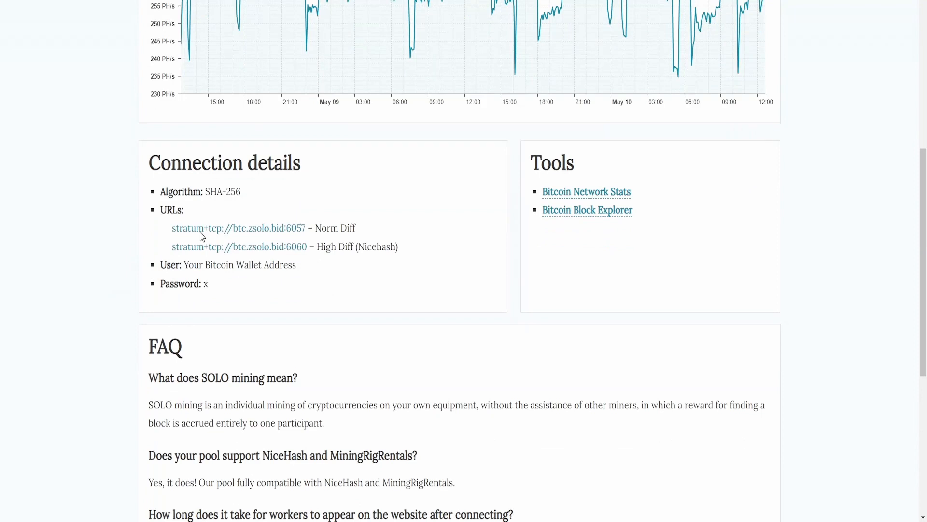
{"action": "scroll", "scroll_direction": "up", "scroll_amount": 3}
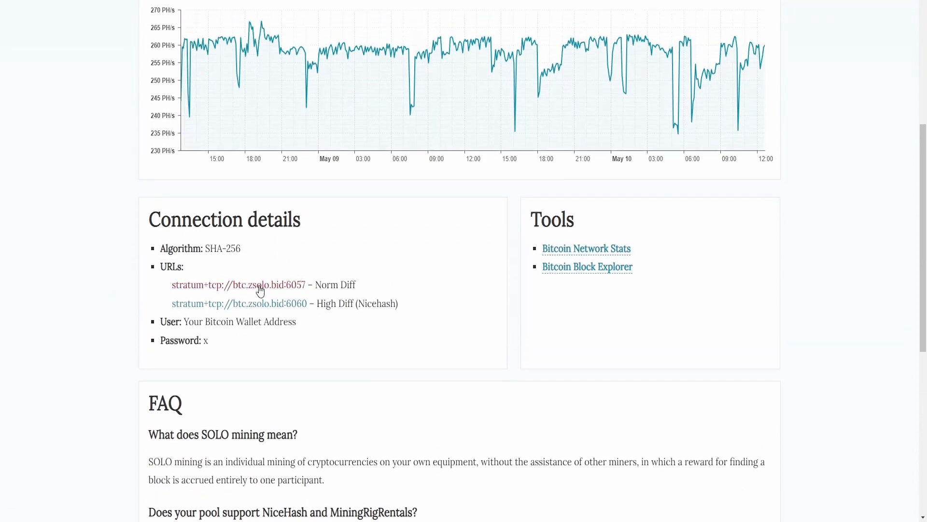
{"action": "mouse_move", "coordinate": [234, 281]}
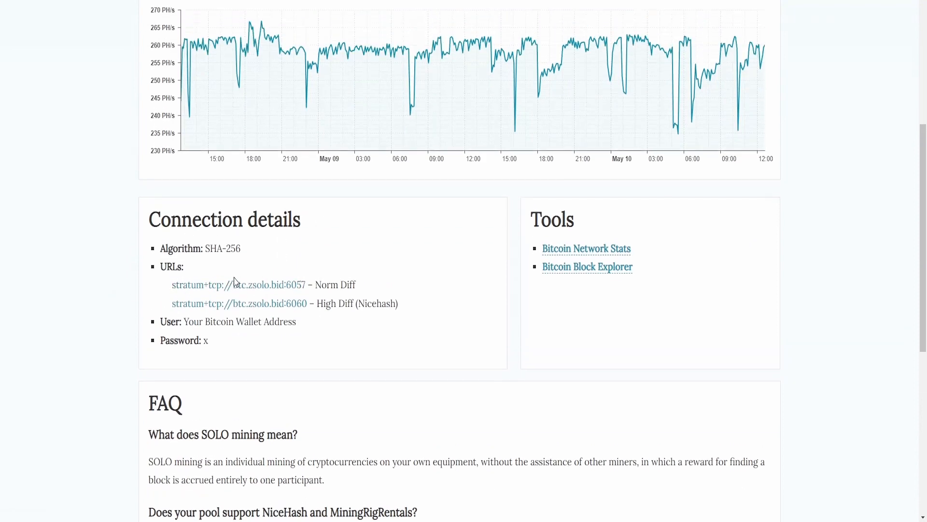
{"action": "double_click", "coordinate": [269, 284]}
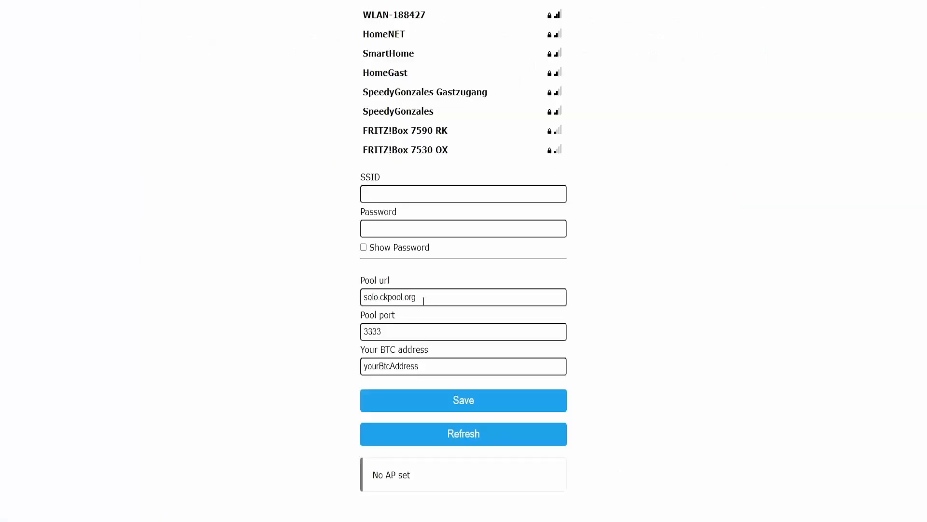
Enter btc.zsolo.bid:6057 as the pool url and select the :6057 port part to move it.
{"action": "type", "text": "btc.zsolo.bid:6057"}
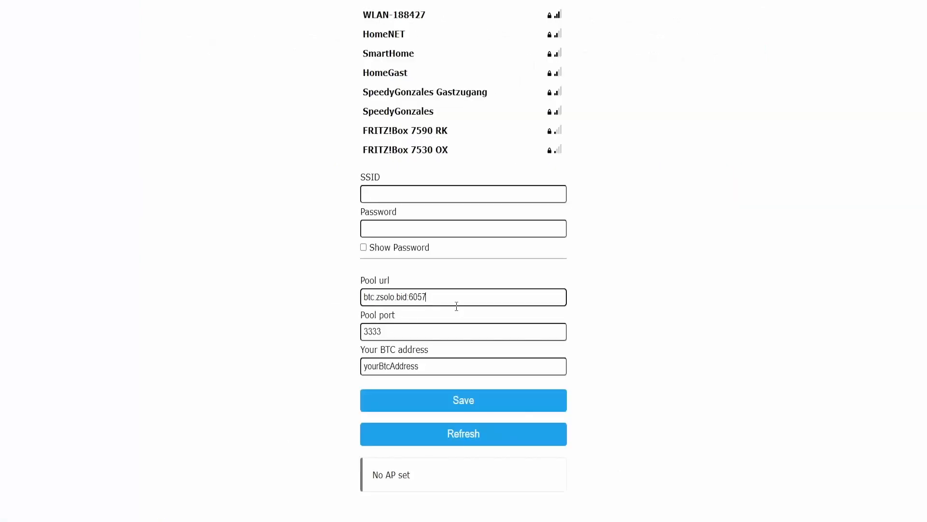
{"action": "double_click", "coordinate": [415, 296]}
{"action": "type", "text": "6057"}
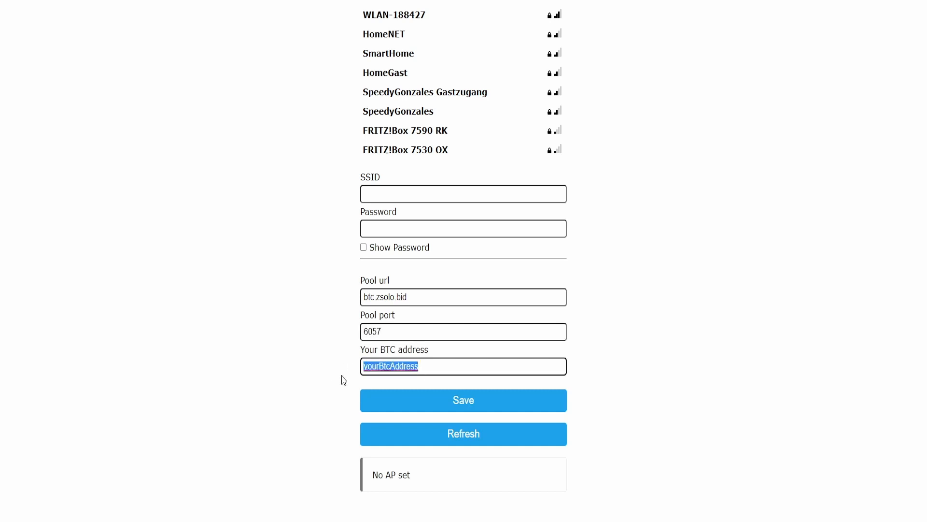
{"action": "mouse_move", "coordinate": [422, 222]}
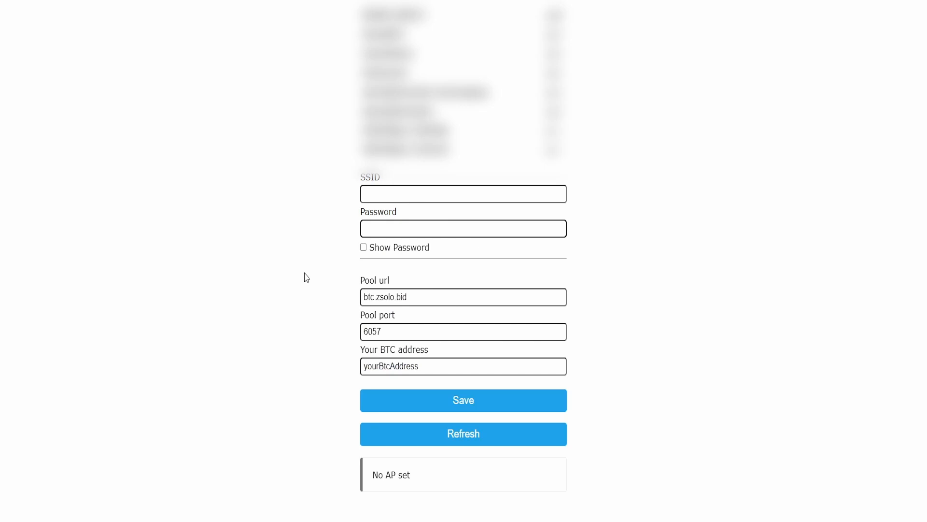
{"action": "mouse_move", "coordinate": [497, 412]}
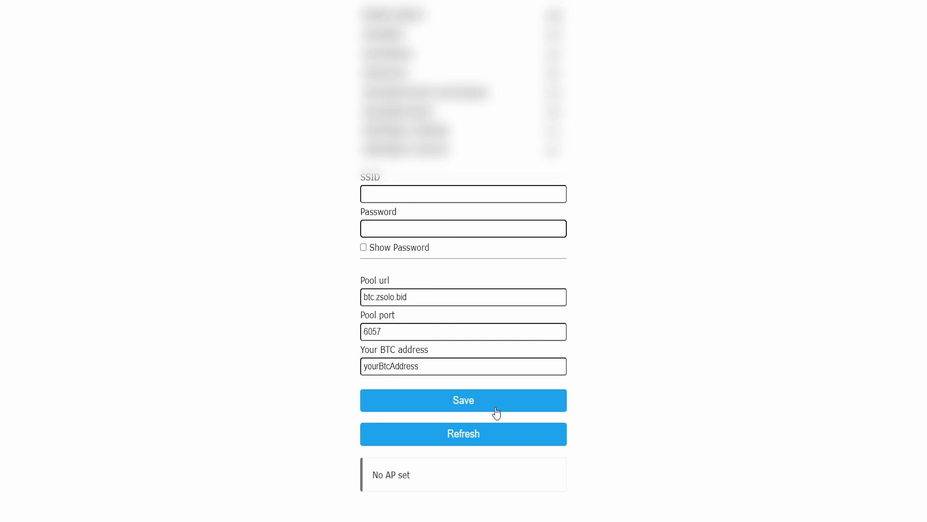